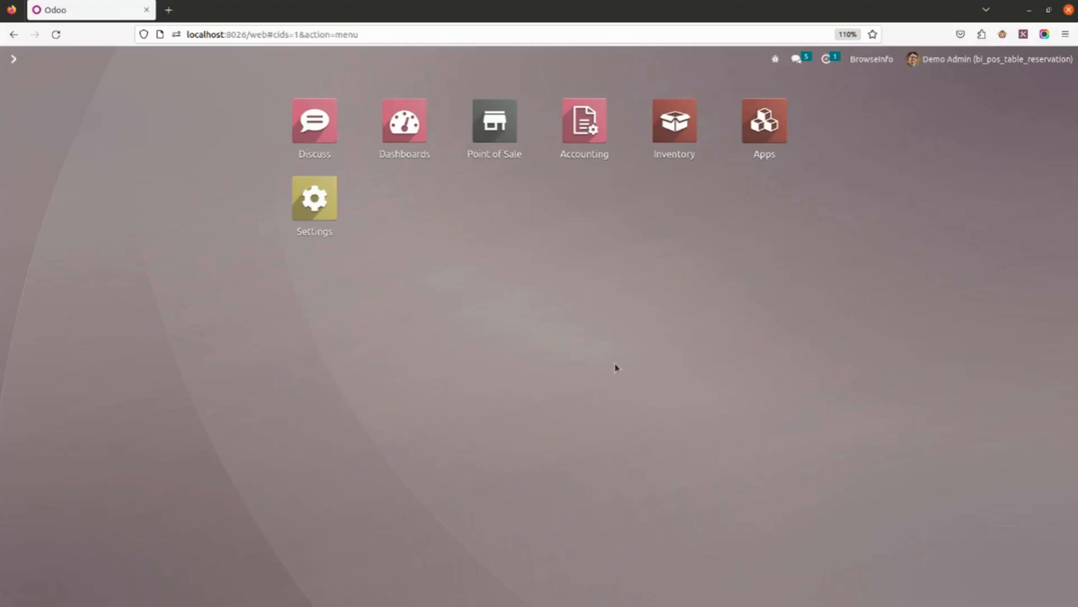
mouse_move(502, 264)
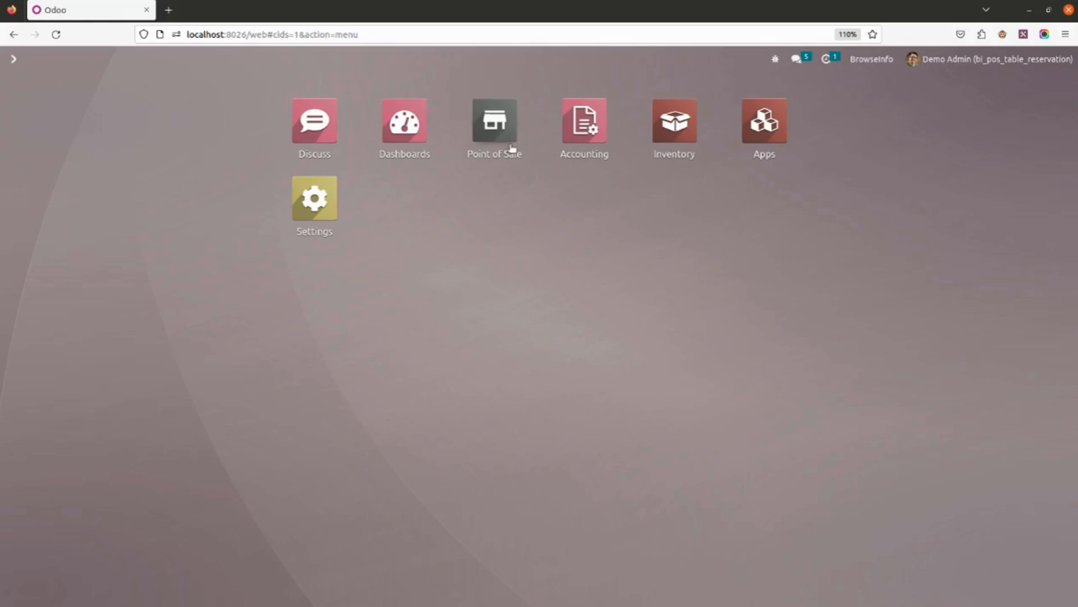
mouse_move(495, 123)
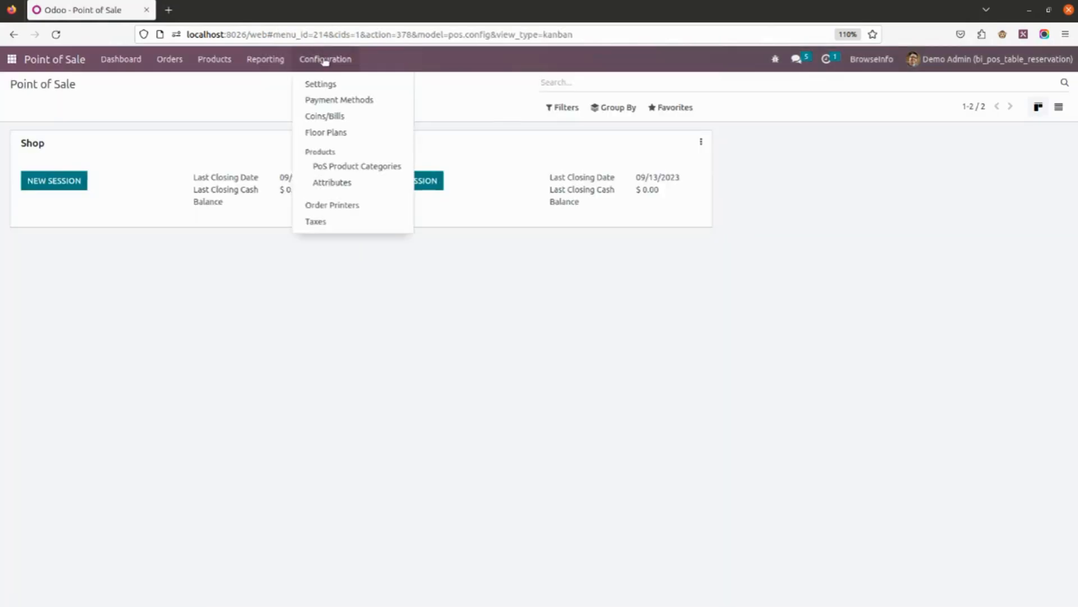
Open the Point of Sale settings to verify reservations are enabled with a blue reserved colour
click(321, 84)
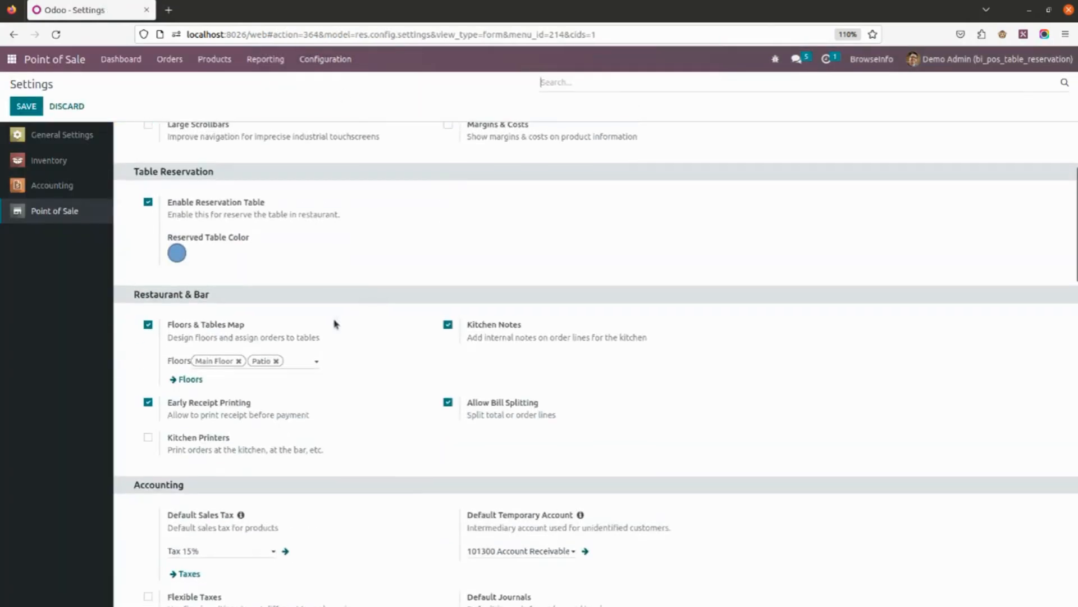
mouse_move(202, 201)
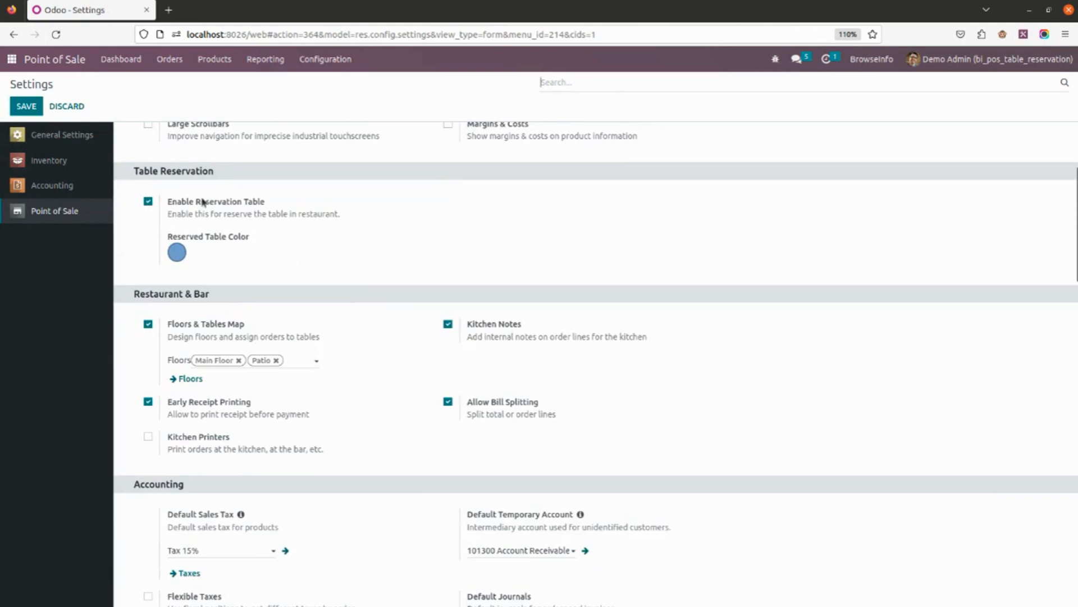
mouse_move(200, 264)
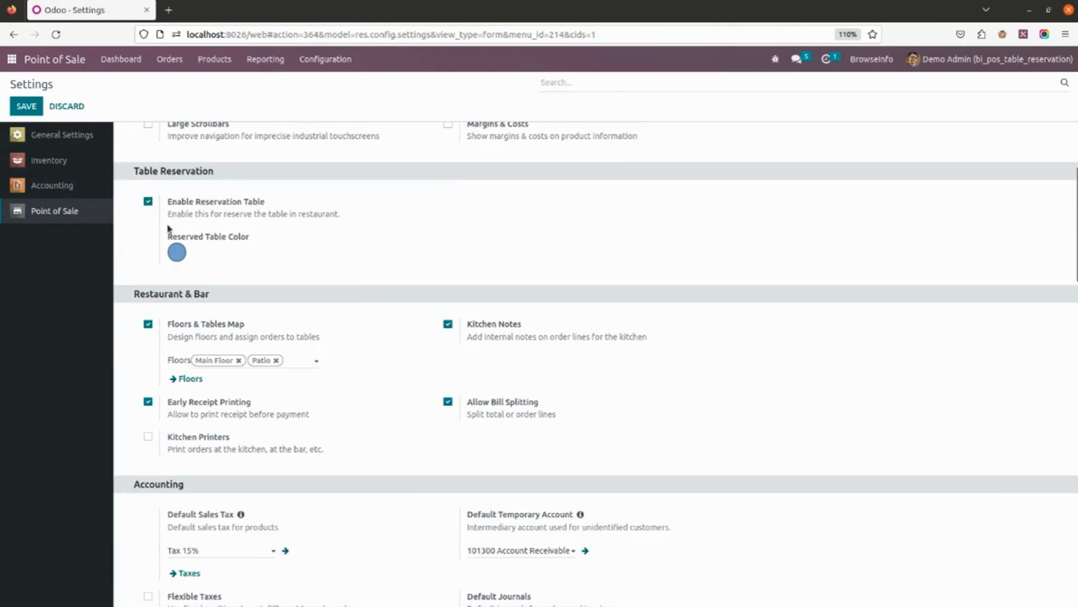
mouse_move(339, 258)
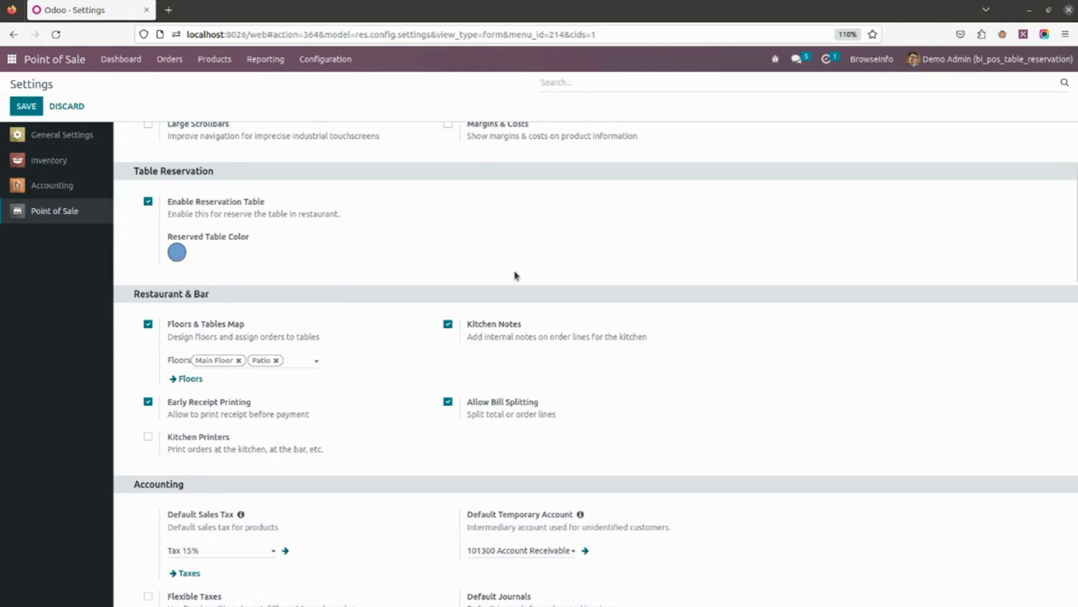
mouse_move(403, 183)
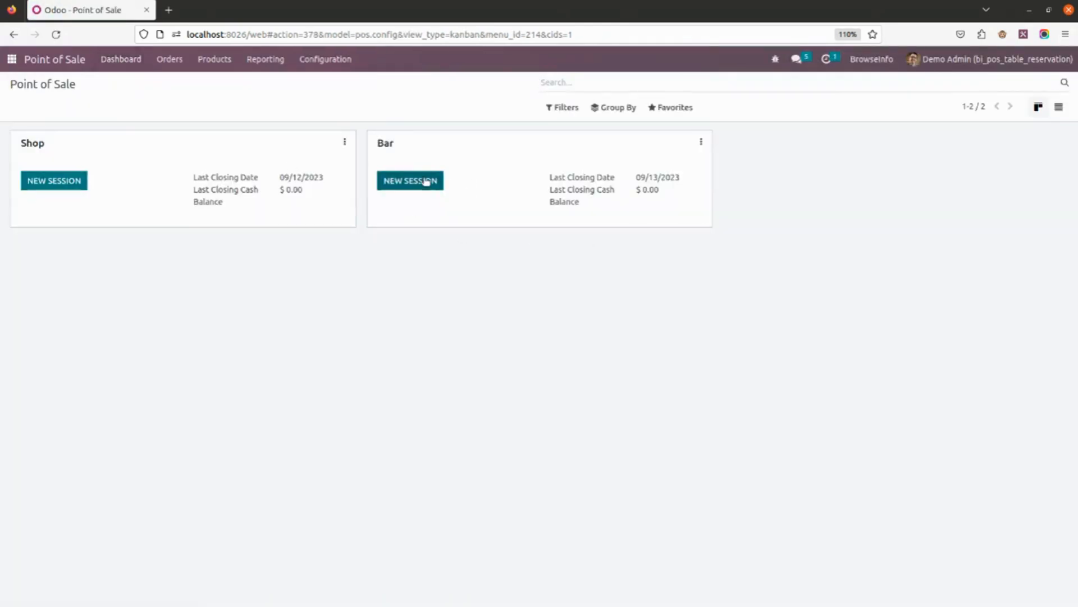
Open a new Bar session, close the debug panel, and enter table reservation mode
click(410, 180)
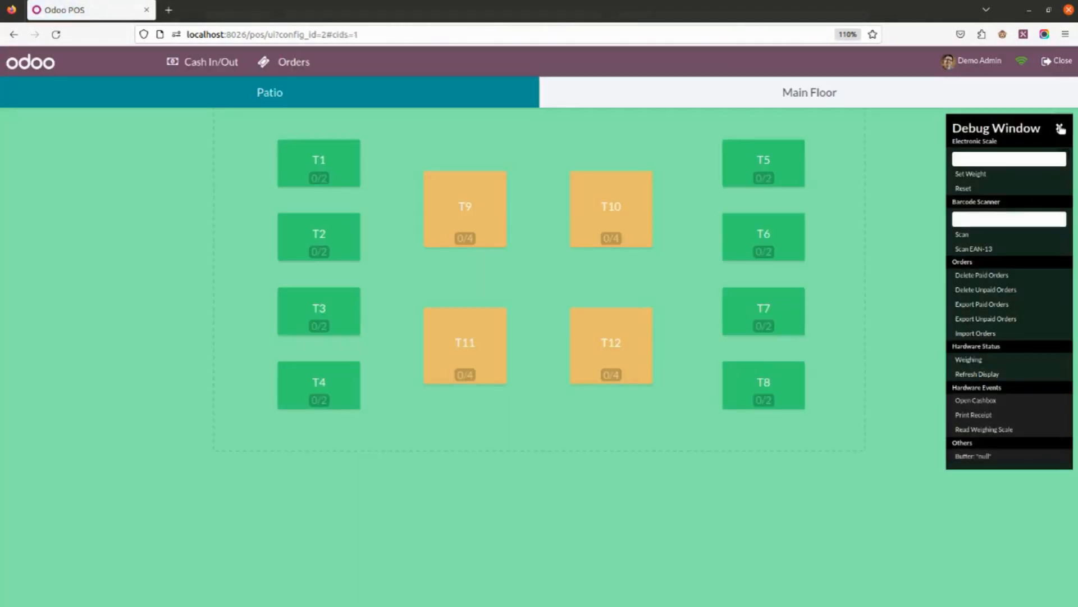
click(1062, 127)
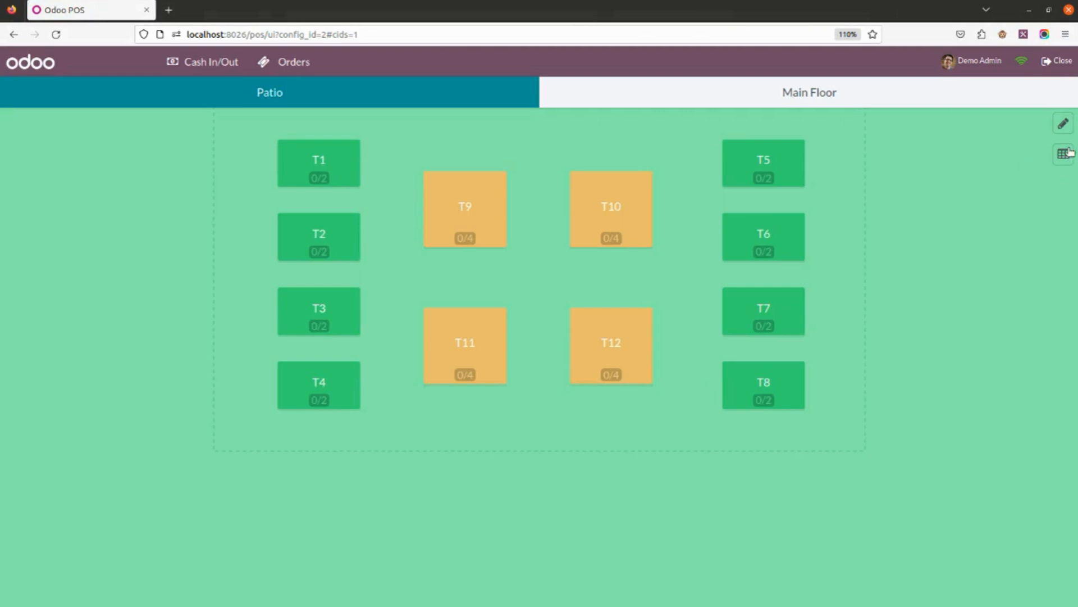
mouse_move(1063, 152)
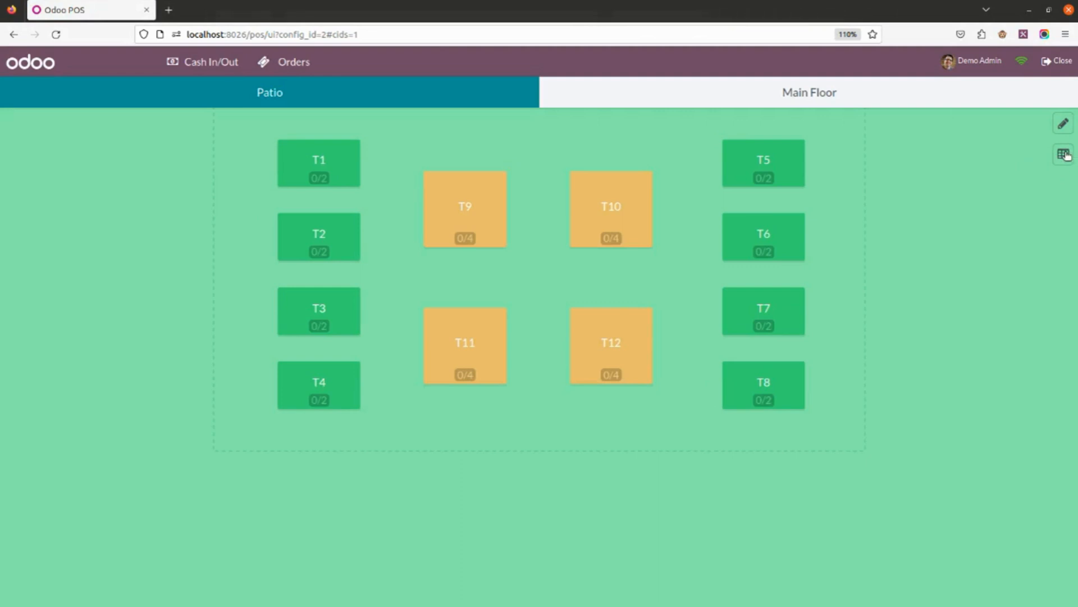
click(1063, 137)
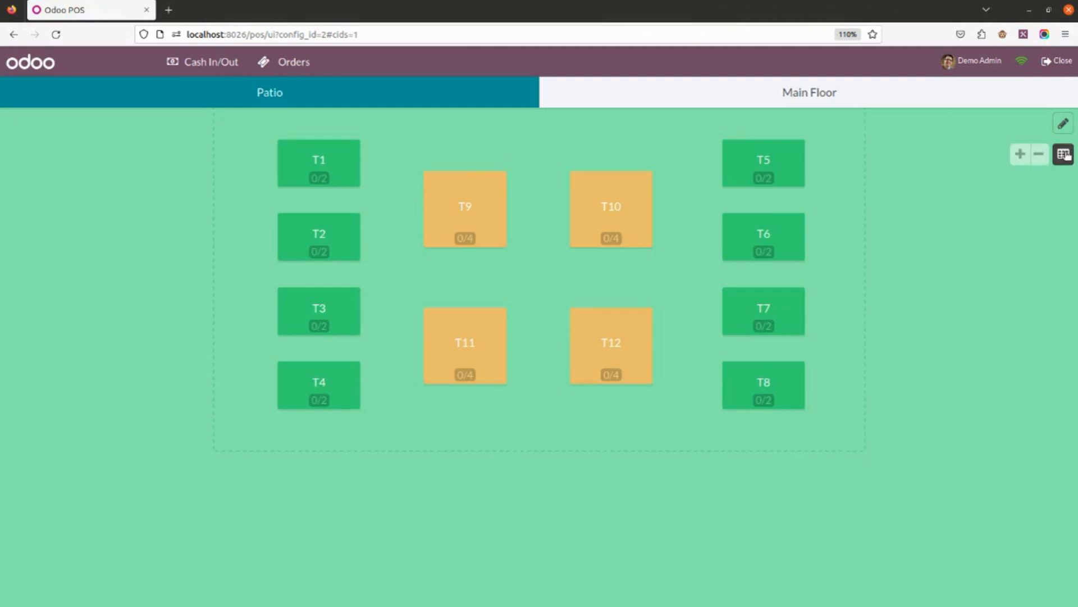
mouse_move(672, 235)
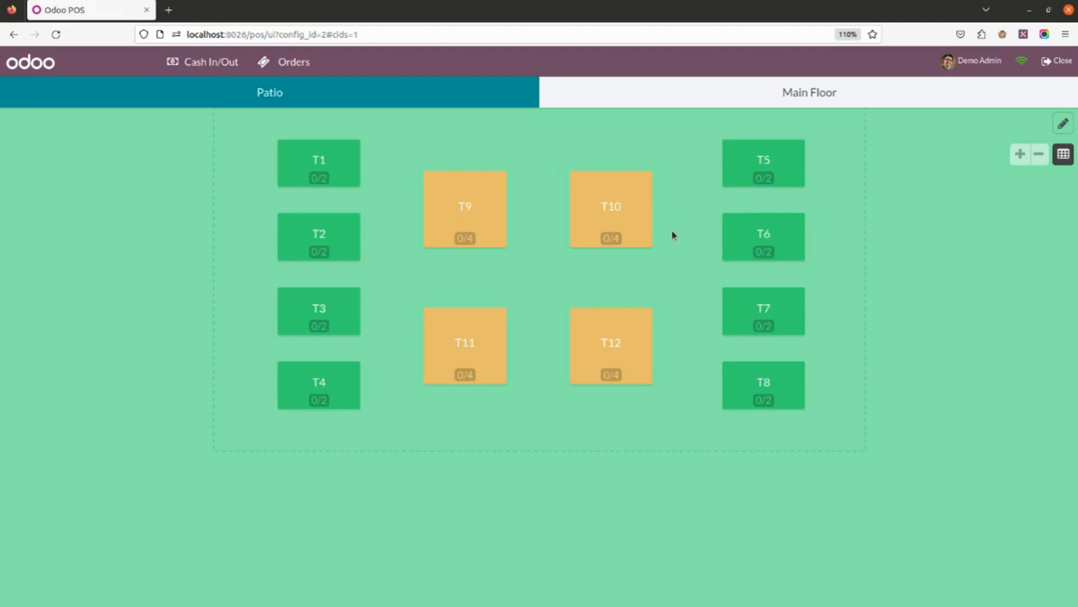
mouse_move(605, 209)
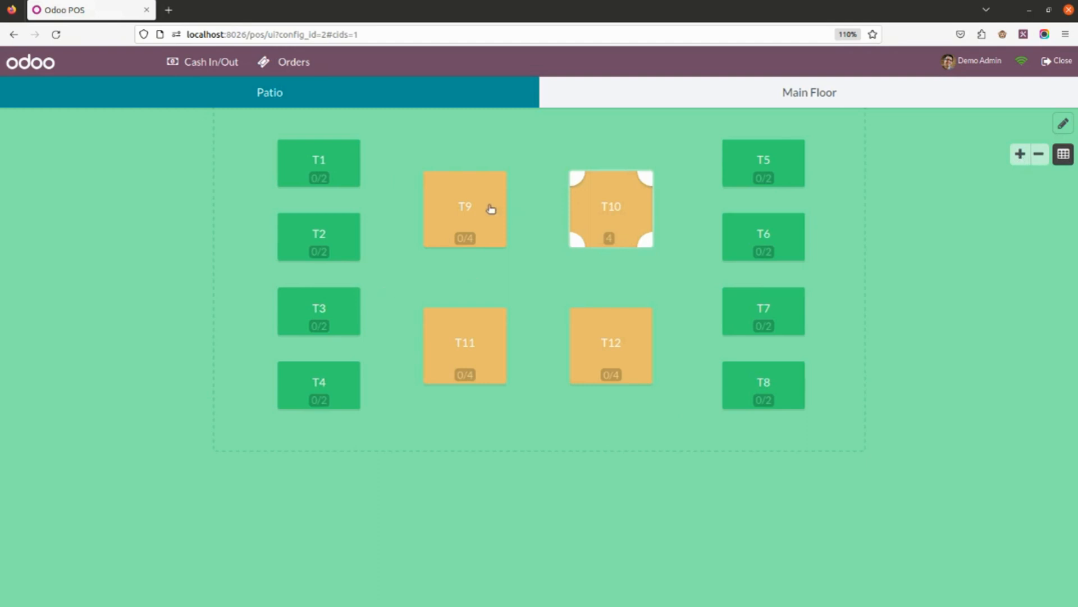
mouse_move(1021, 155)
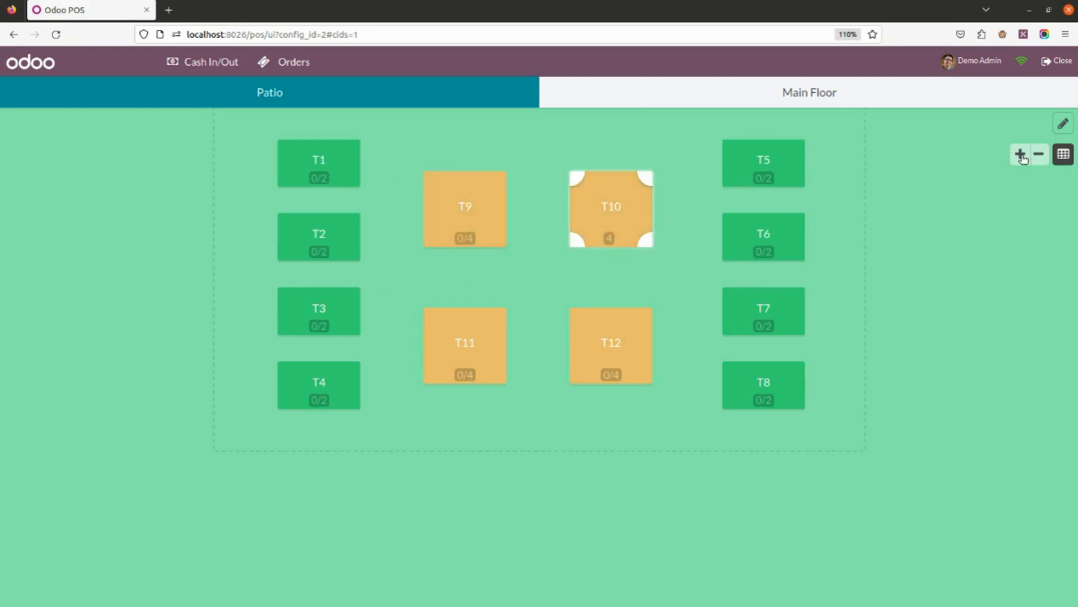
Add a reservation for table T10 with the note 'Reserve'
click(1020, 155)
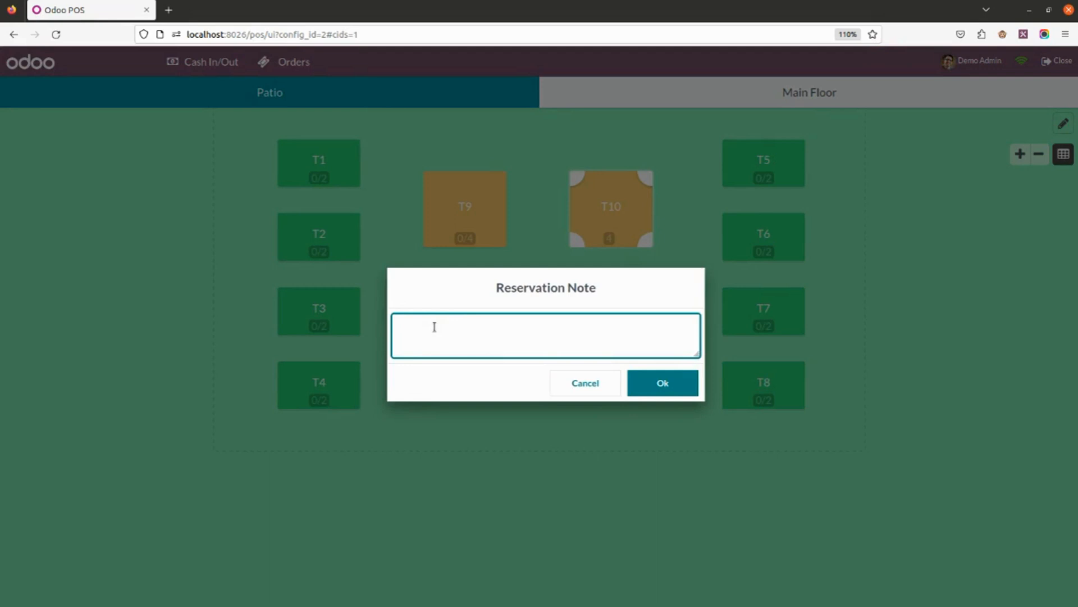
text(Reser)
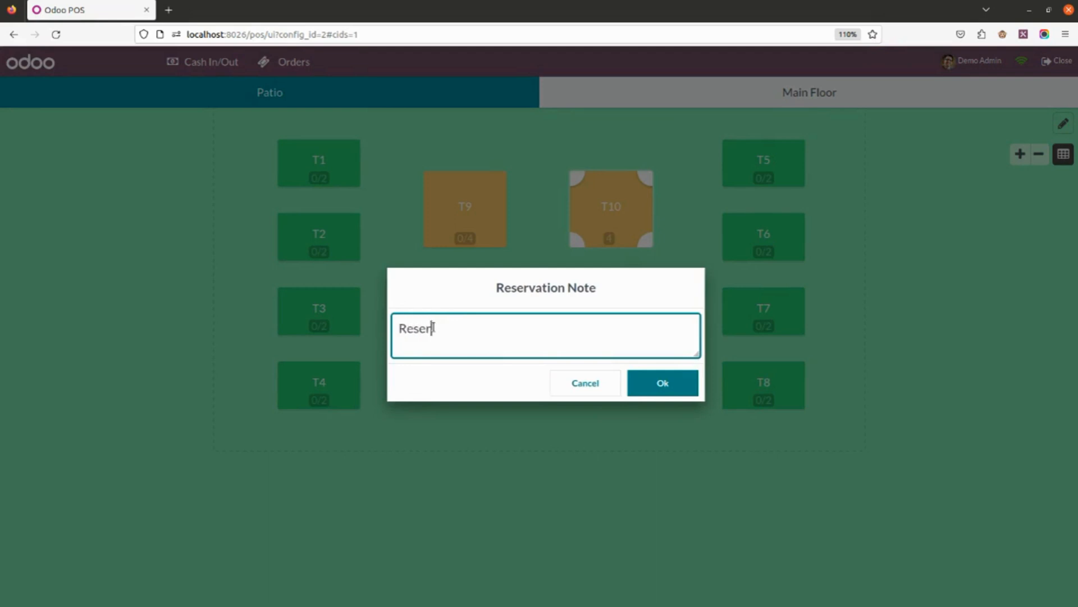
text(e)
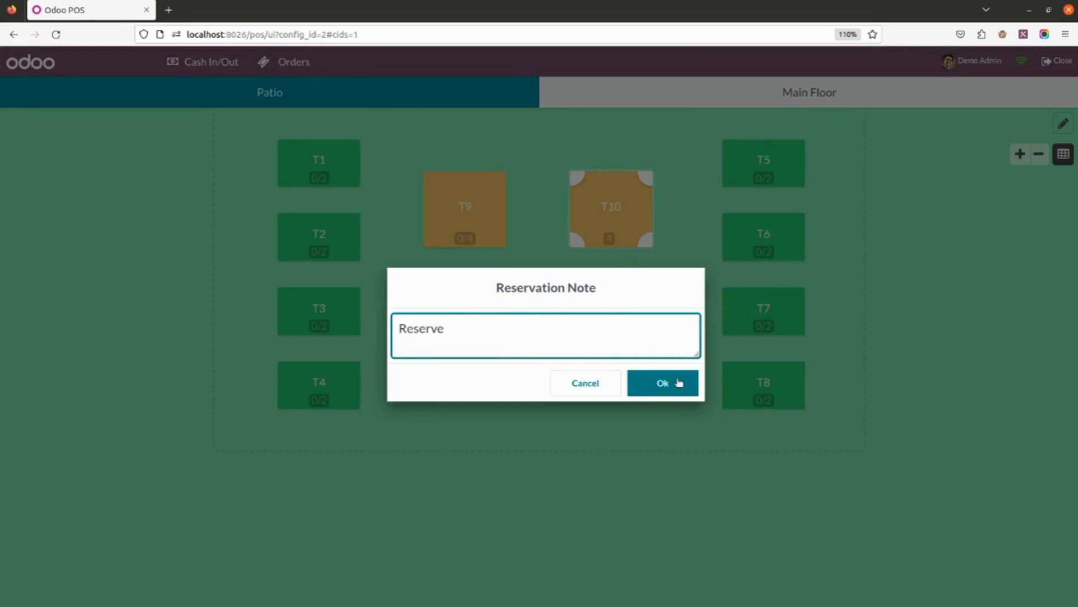
click(662, 383)
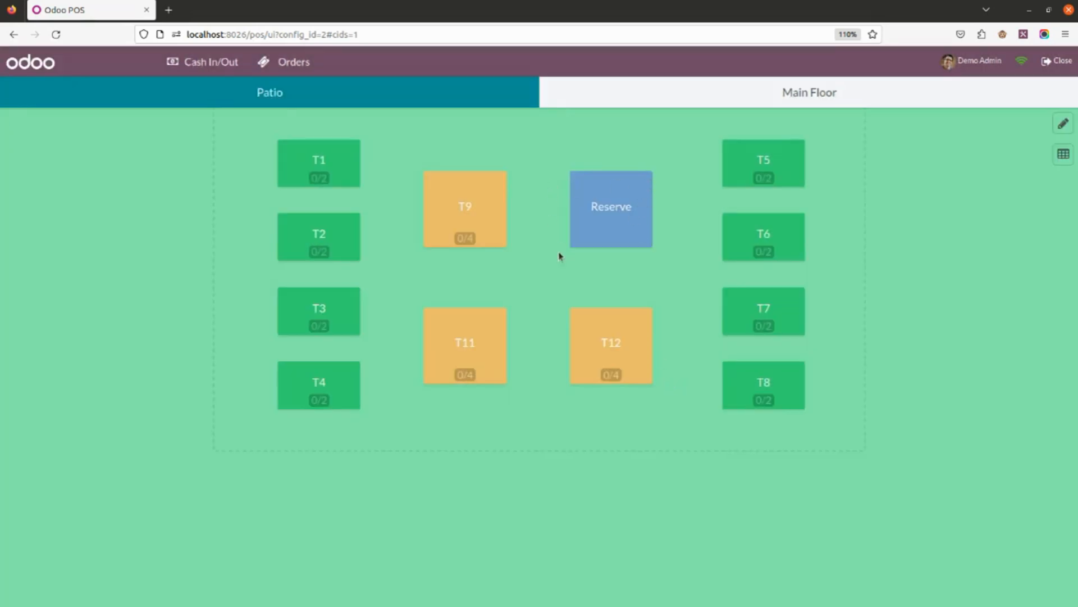
mouse_move(646, 260)
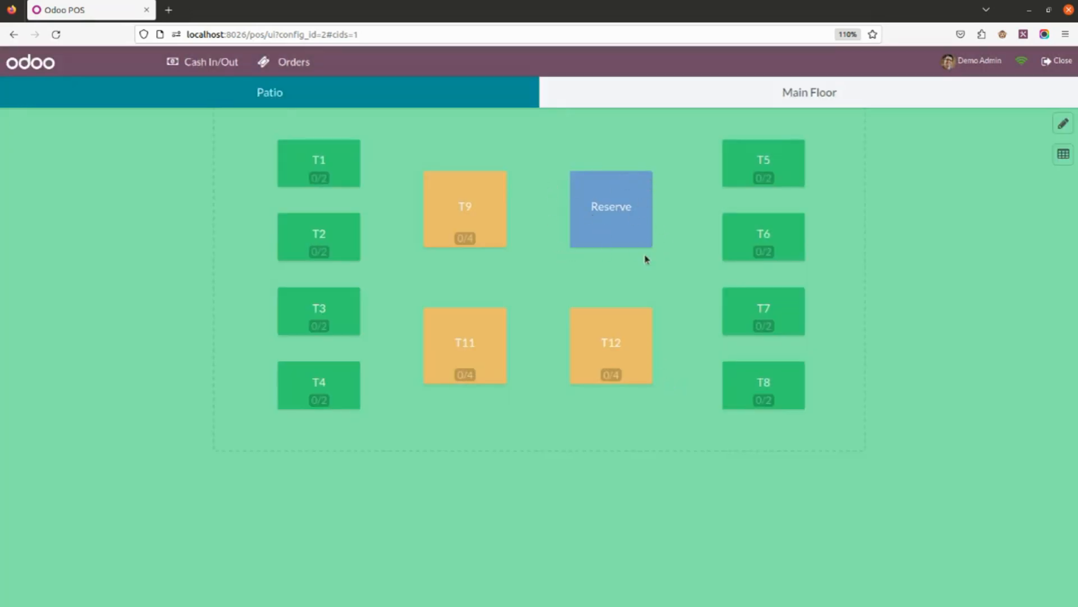
mouse_move(527, 212)
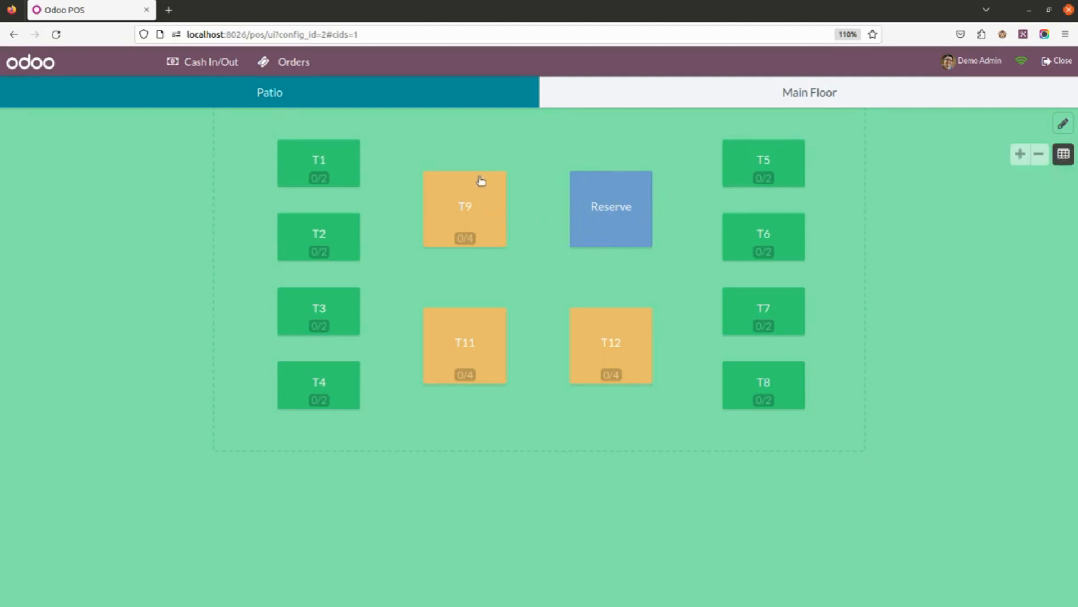
Reserve table T1 on the Patio with an empty reservation note
click(318, 163)
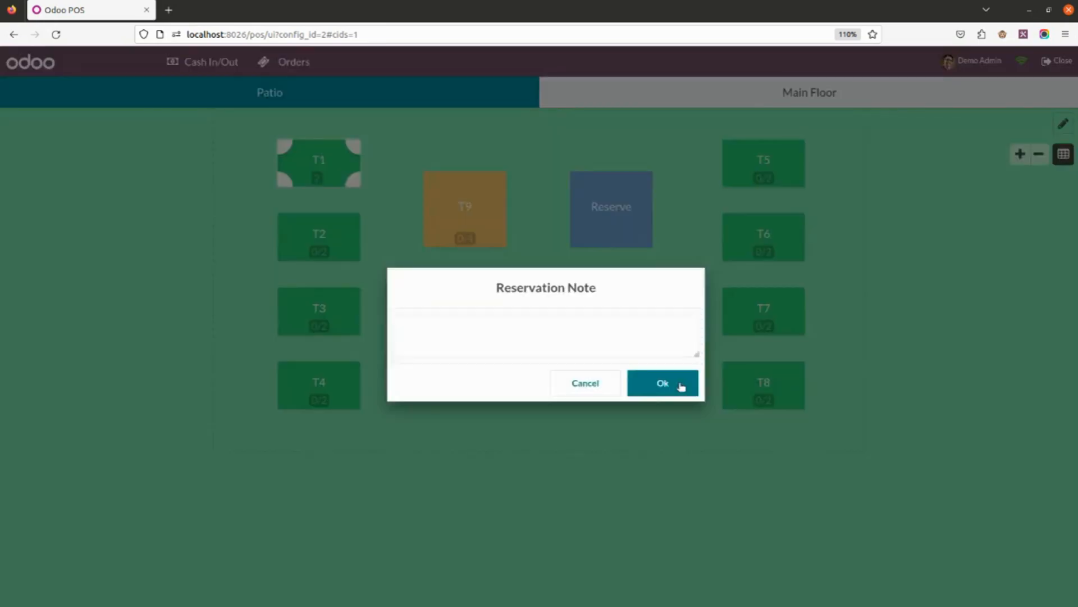
click(663, 383)
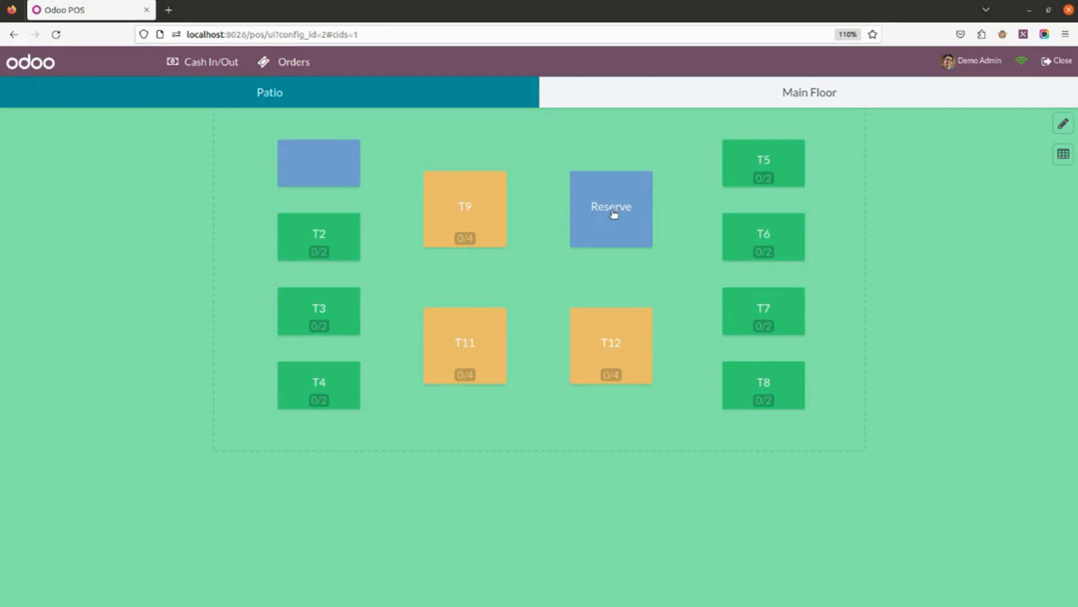
mouse_move(1062, 155)
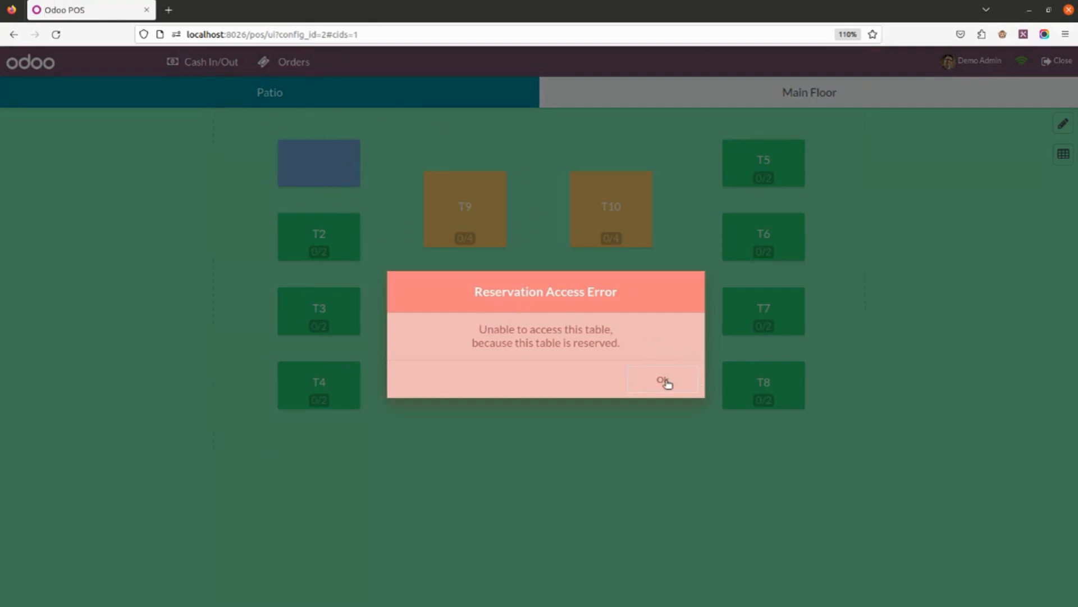
Dismiss the Reservation Access Error shown for reserved table T1
click(663, 379)
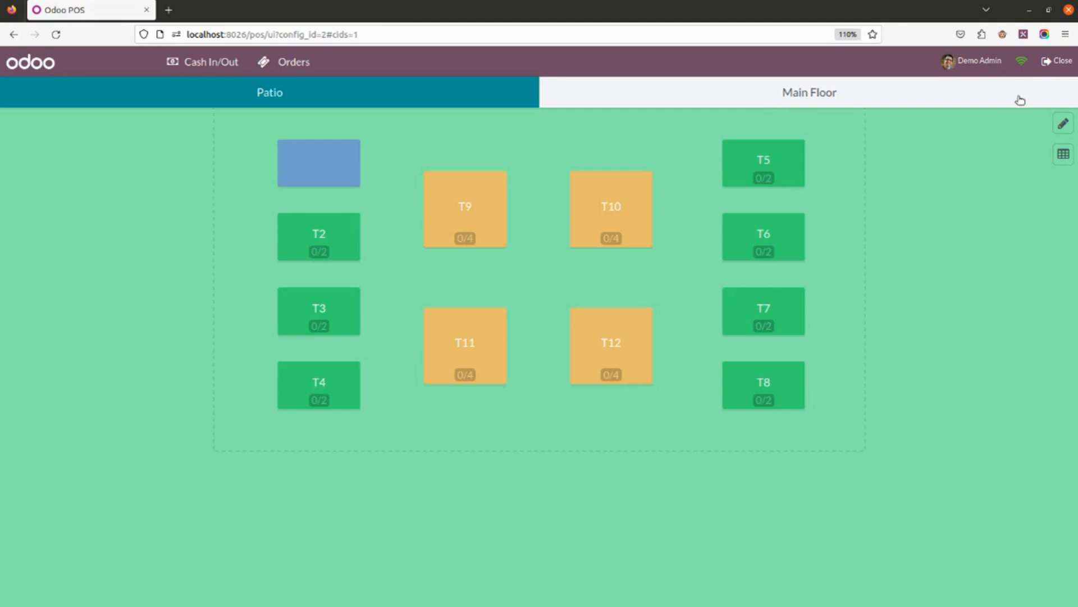
Close the Bar POS session to return to the dashboard
click(1058, 61)
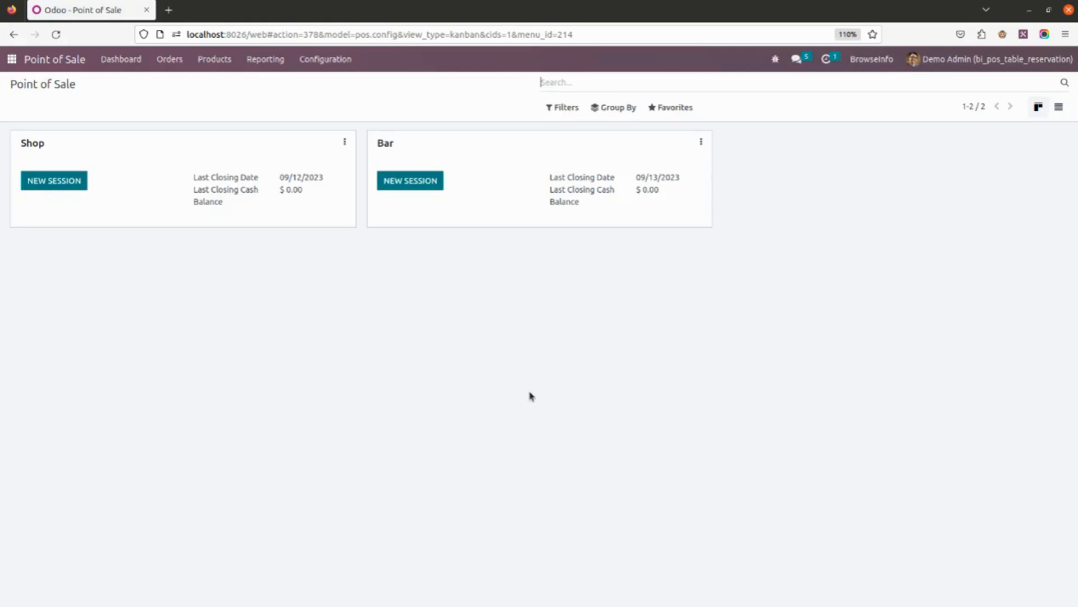
mouse_move(425, 283)
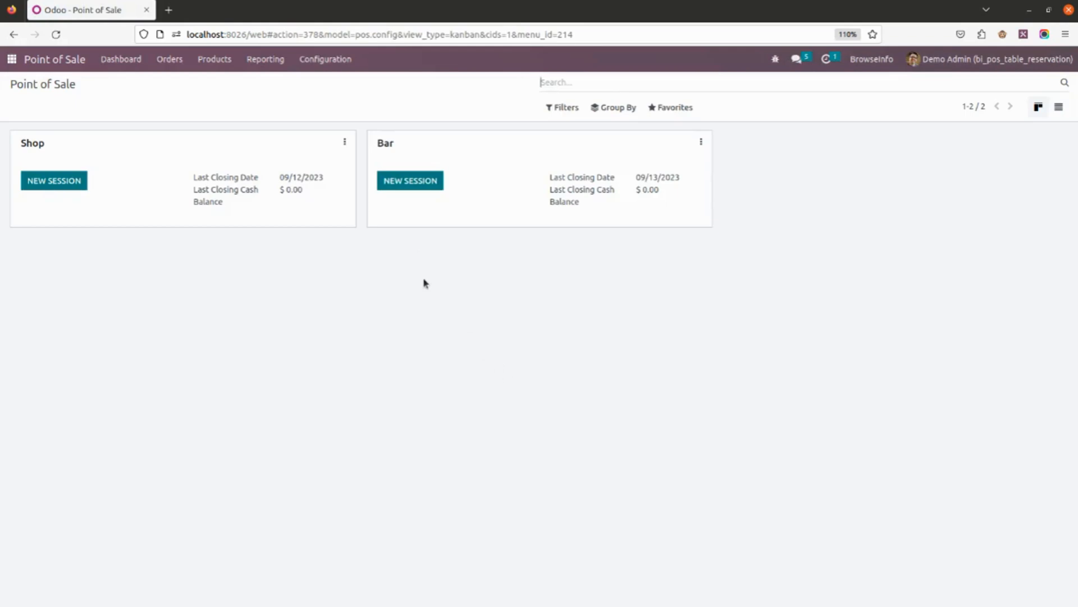